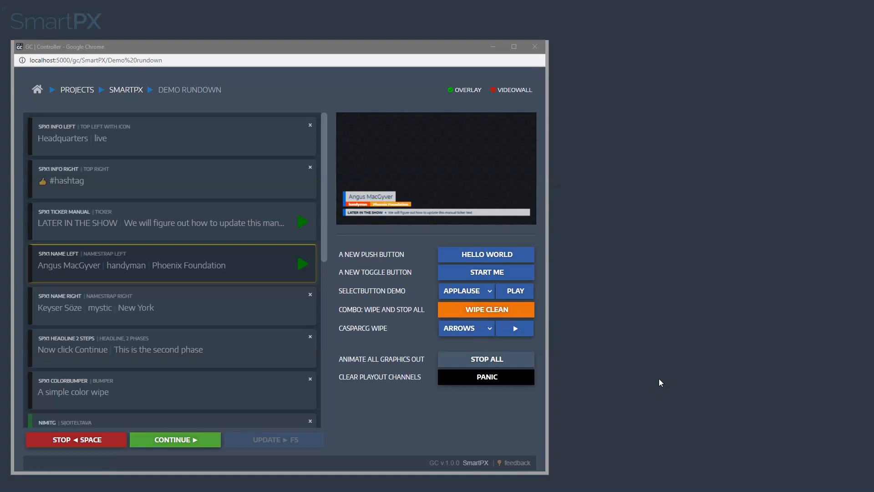
mouse_move(658, 384)
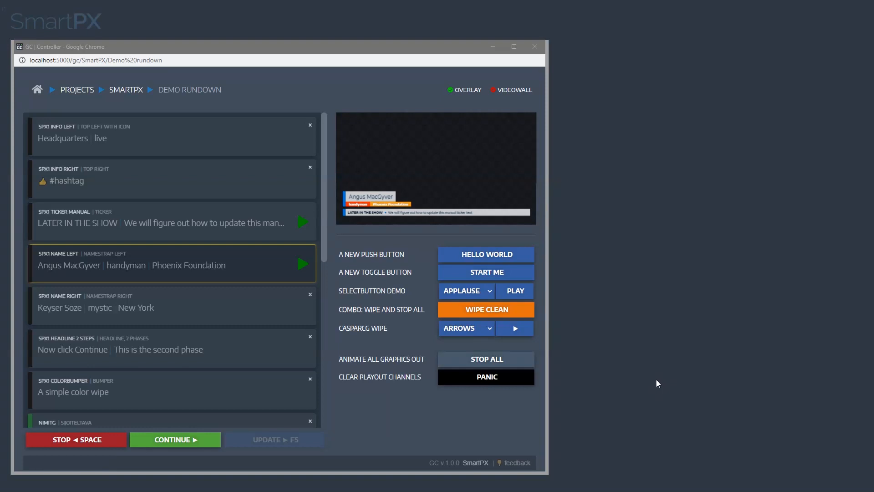
mouse_move(422, 35)
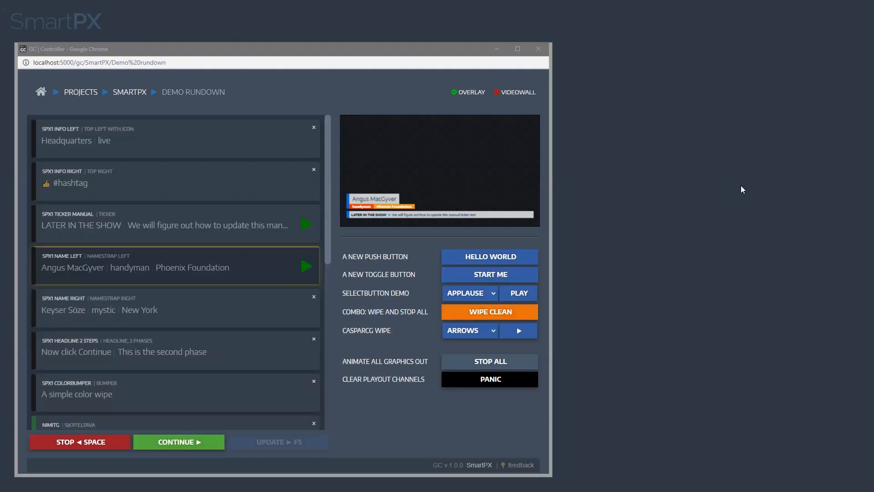
mouse_move(724, 188)
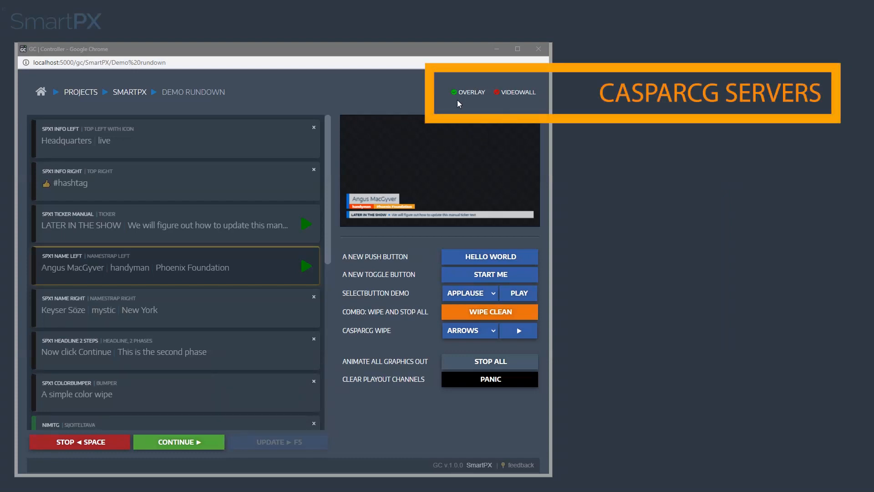
mouse_move(522, 149)
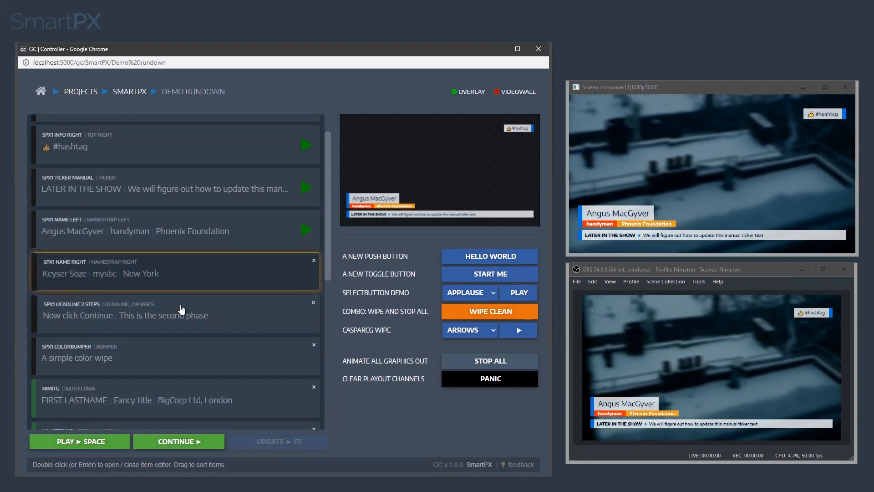
- Play the SPX1 NAME RIGHT item (Keyser Söze strap) and then the SPX1 INFO LEFT Headquarters item
click(306, 272)
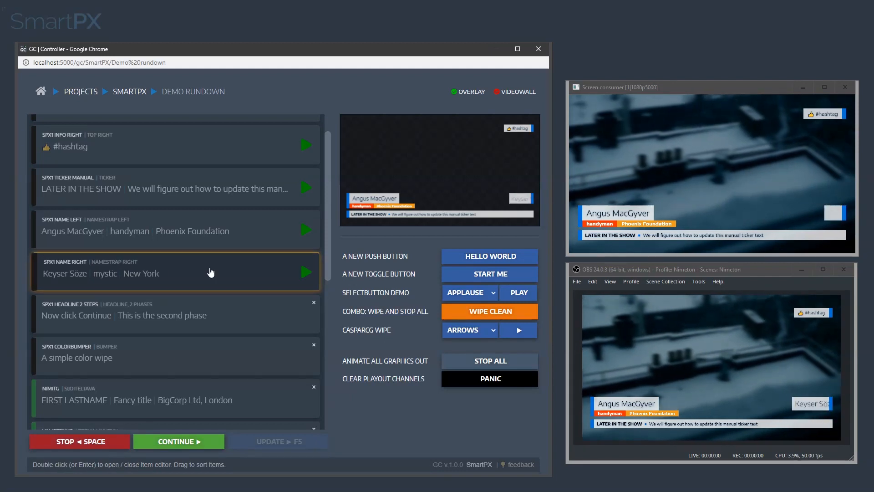
click(306, 272)
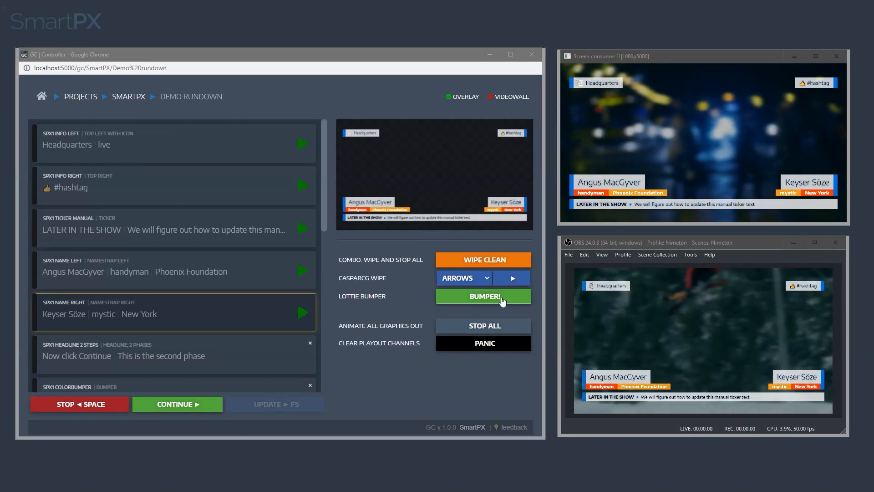
- Run the Lottie BUMPER! animation on the output
click(483, 296)
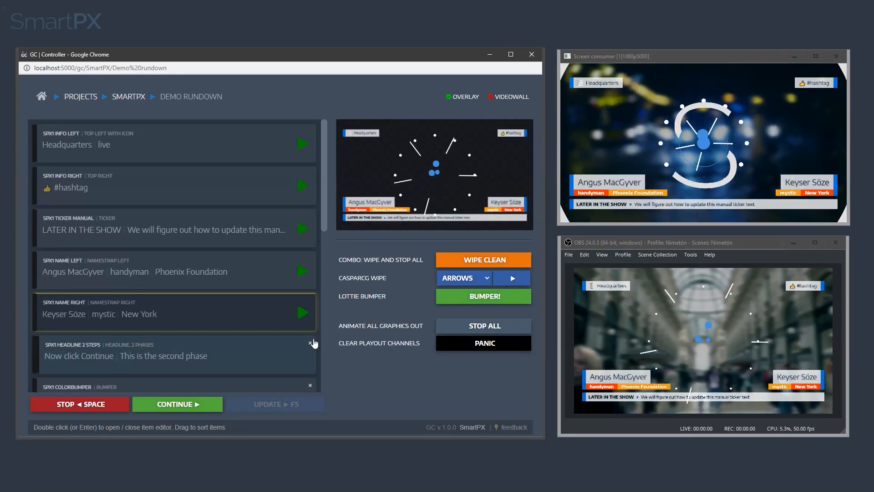
click(483, 296)
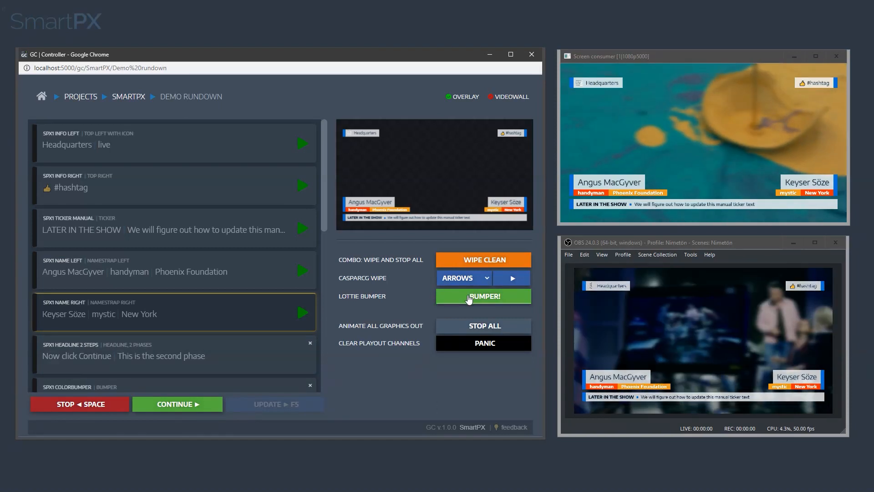
click(462, 278)
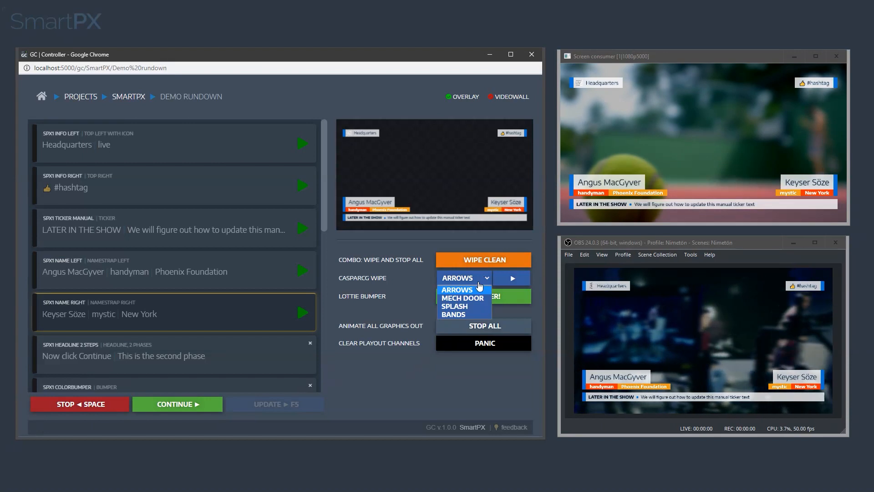
- Choose the MECH DOOR wipe style and run it on the CasparCG output
click(462, 297)
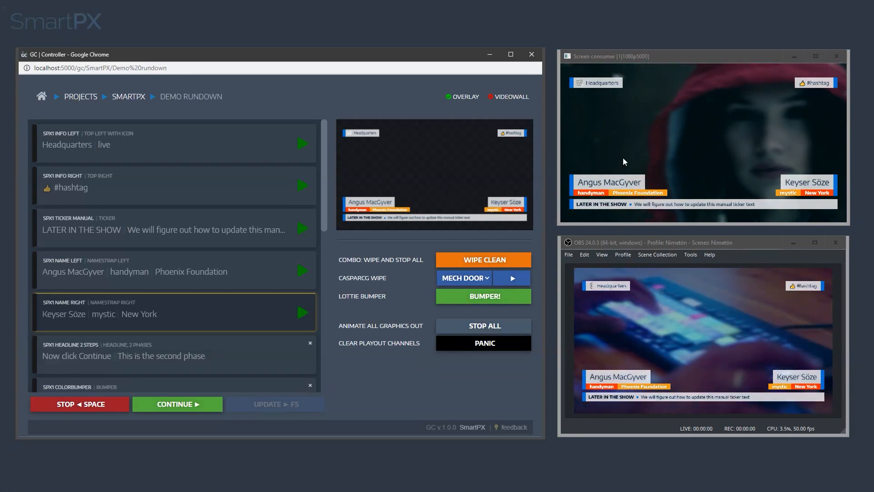
click(510, 277)
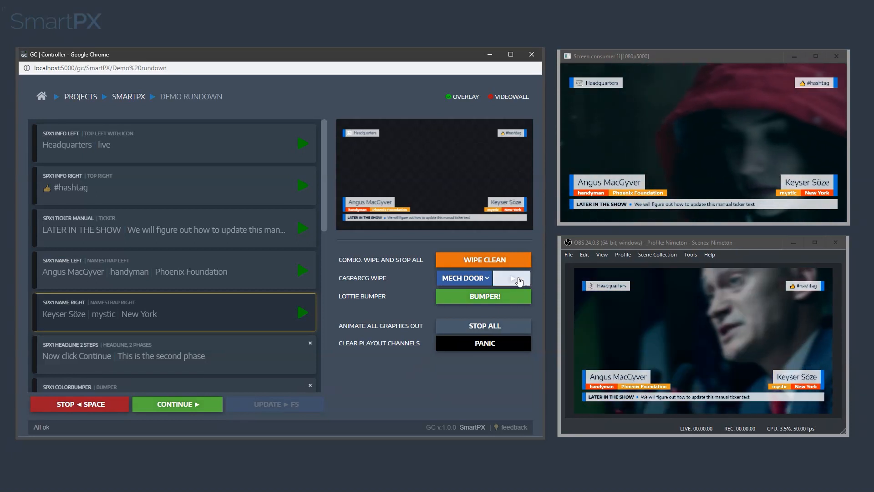
click(511, 277)
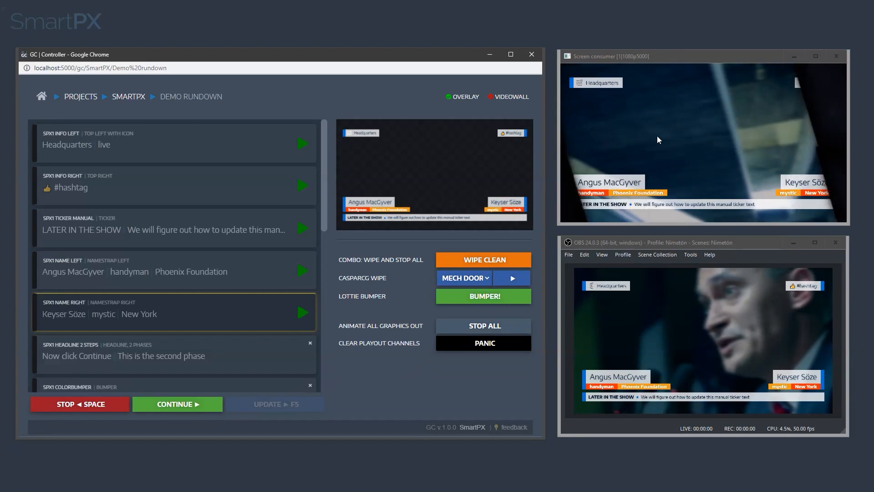
click(464, 277)
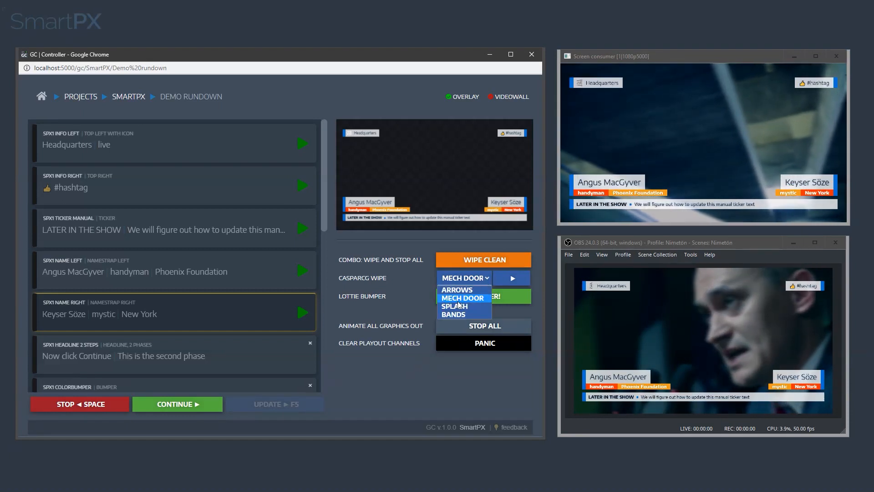
- Switch the wipe style to SPLASH and wipe clean, stopping all graphics
click(454, 306)
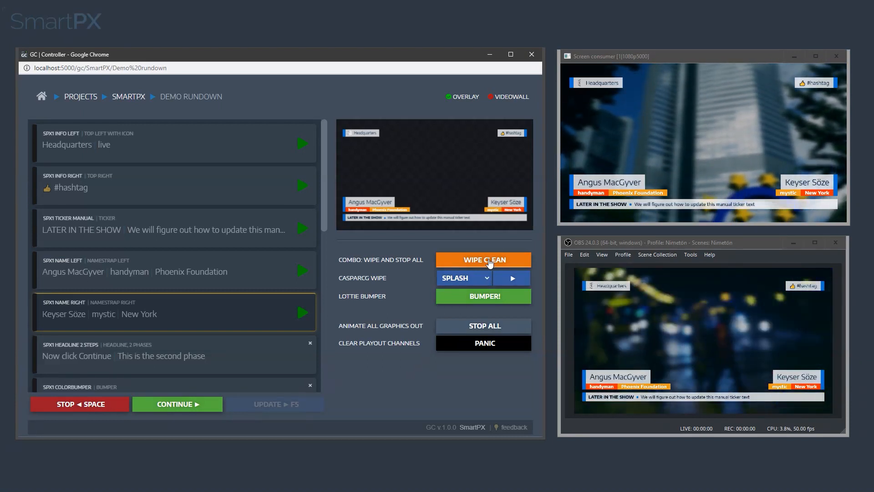
click(482, 259)
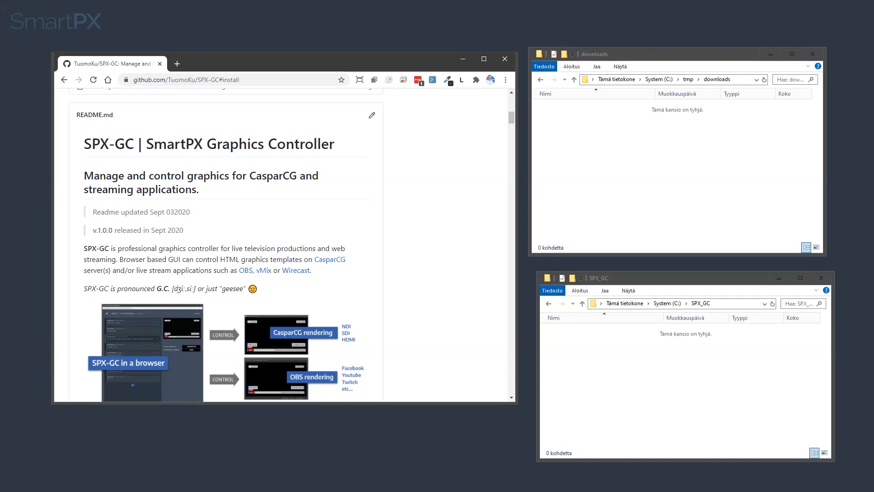
mouse_move(435, 339)
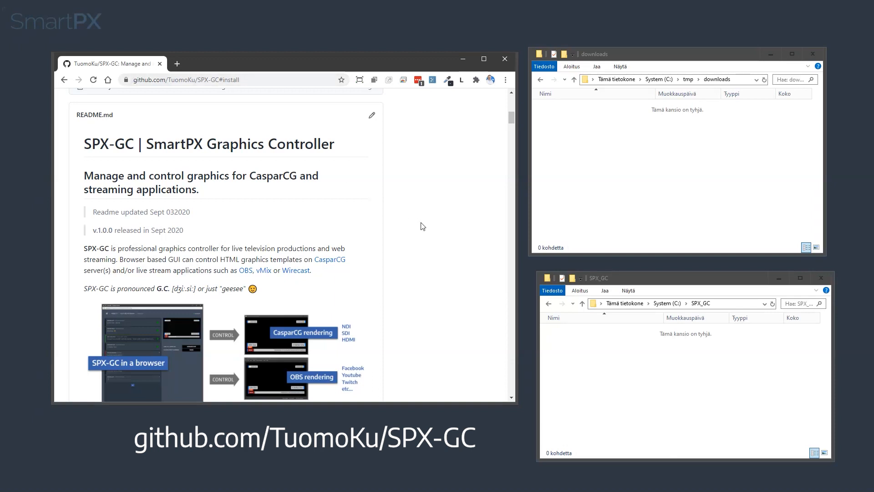
- Reach the README's Installation section and download the Windows pre-built SPX-GC package
scroll(down, 3)
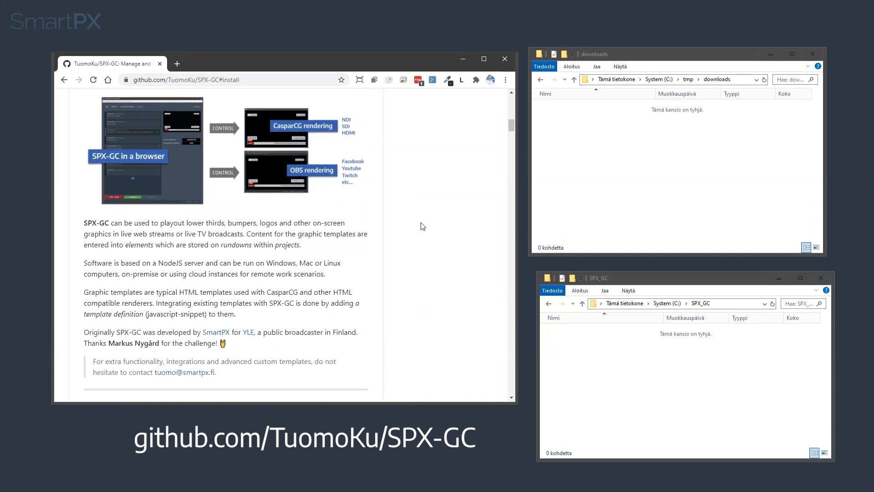
scroll(down, 3)
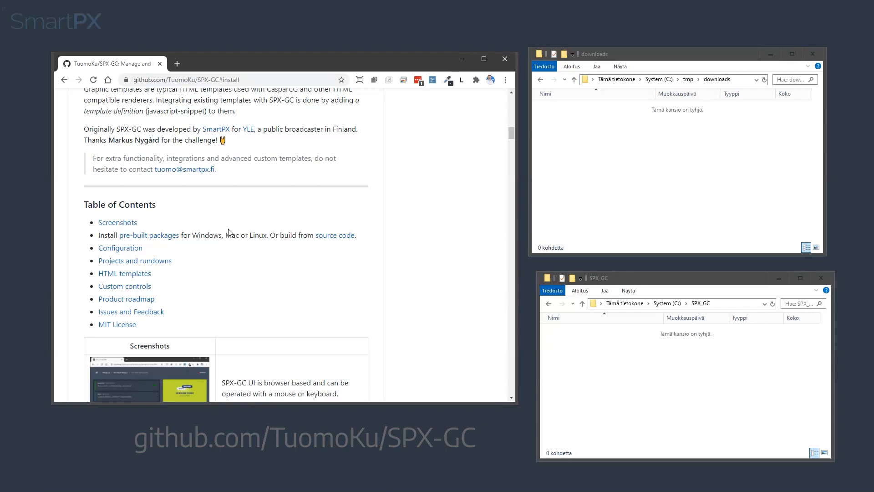
scroll(down, 3)
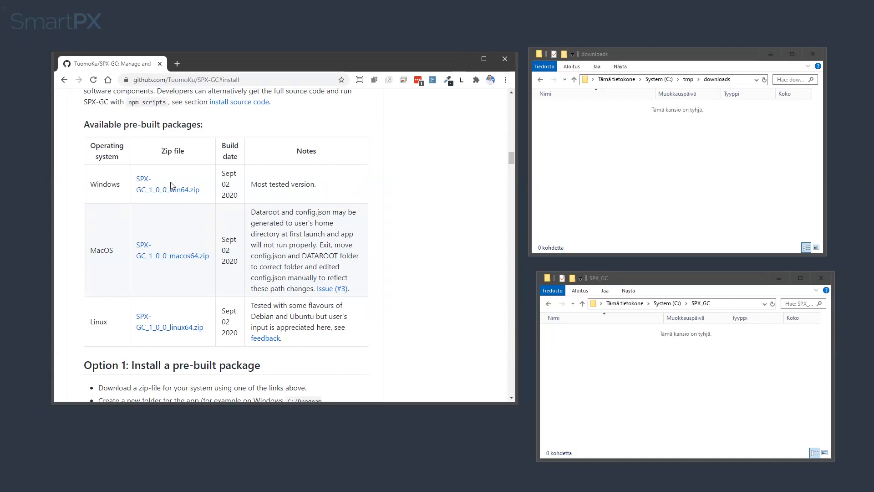
scroll(up, 3)
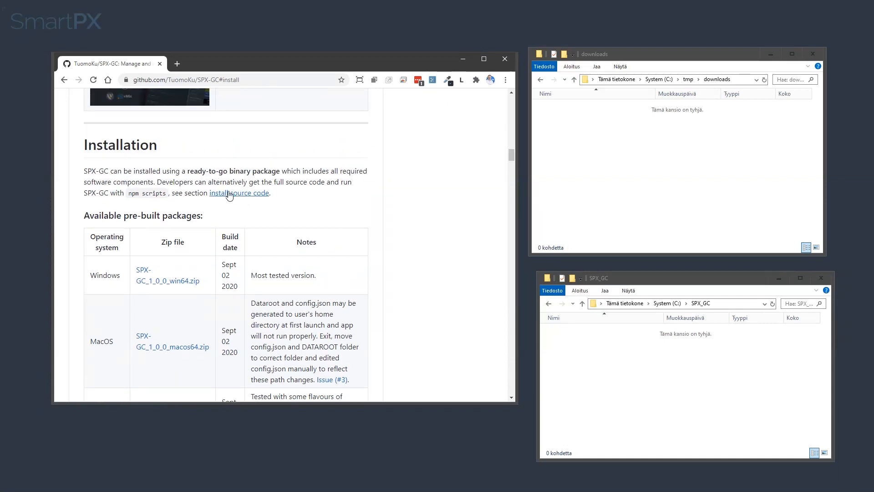
mouse_move(352, 197)
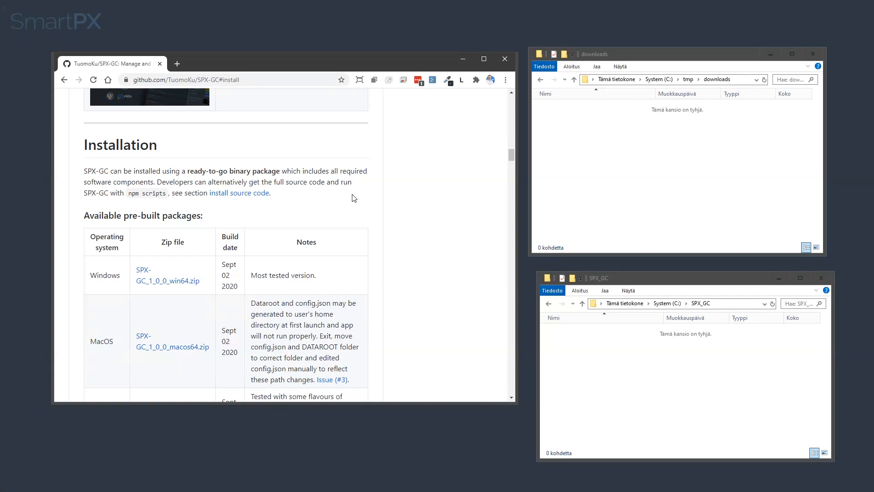
scroll(down, 3)
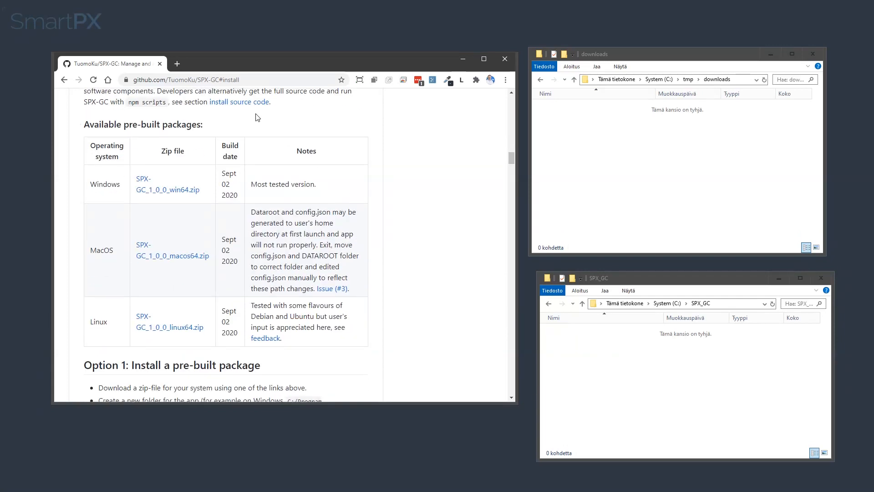
mouse_move(265, 162)
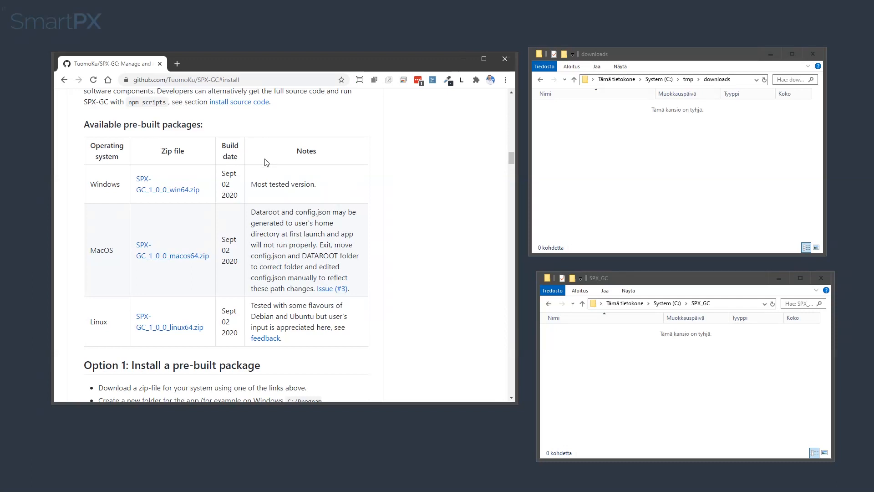
click(167, 184)
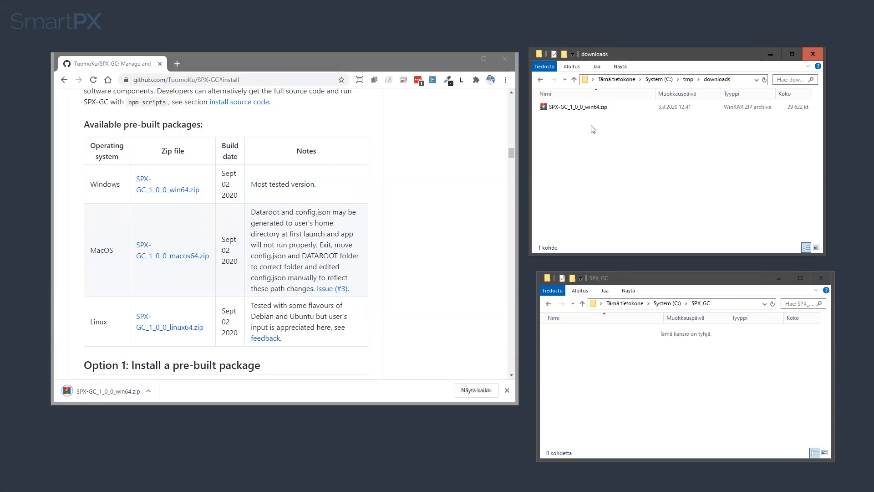
- Move SPX-GC_1_0_0_win64.zip into C:\SPX_GC and Extract Here
click(576, 107)
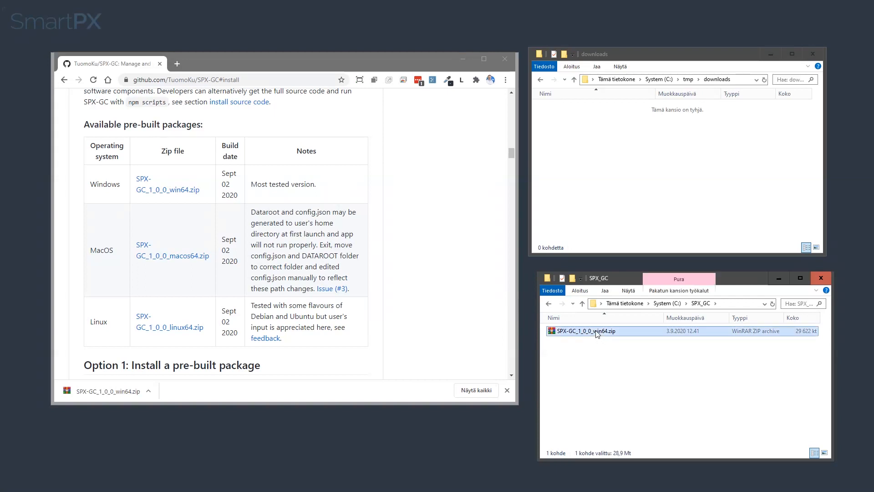
right_click(596, 331)
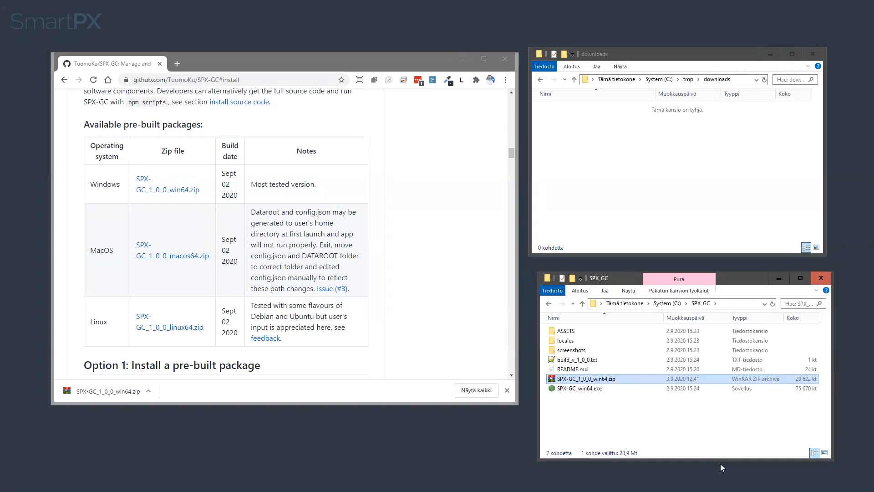
click(580, 388)
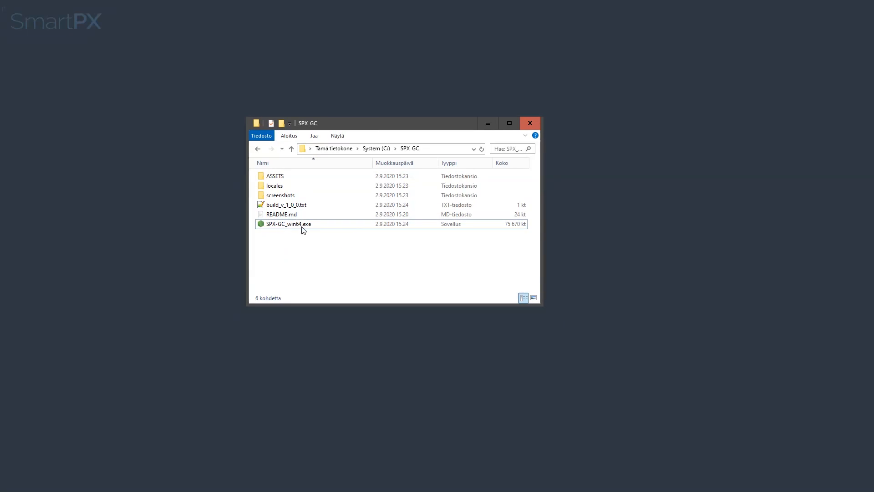
- Launch SPX-GC_win64.exe and allow firewall access on private and public networks
double_click(288, 224)
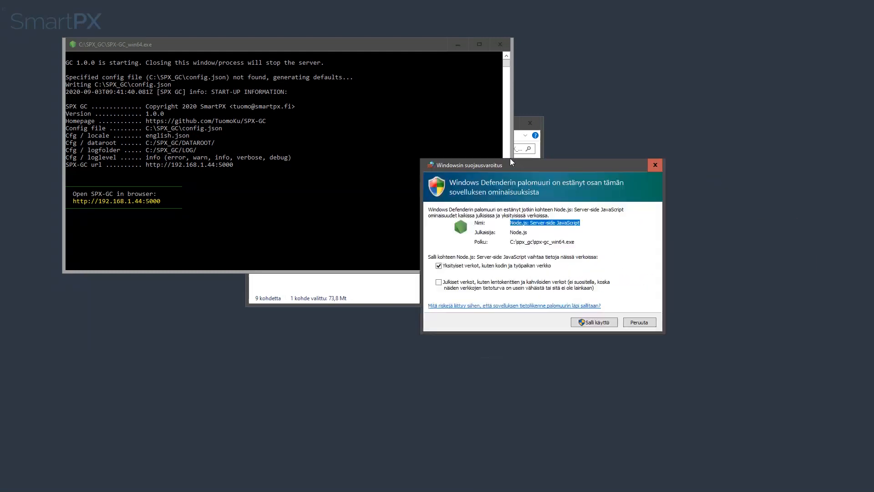
click(439, 281)
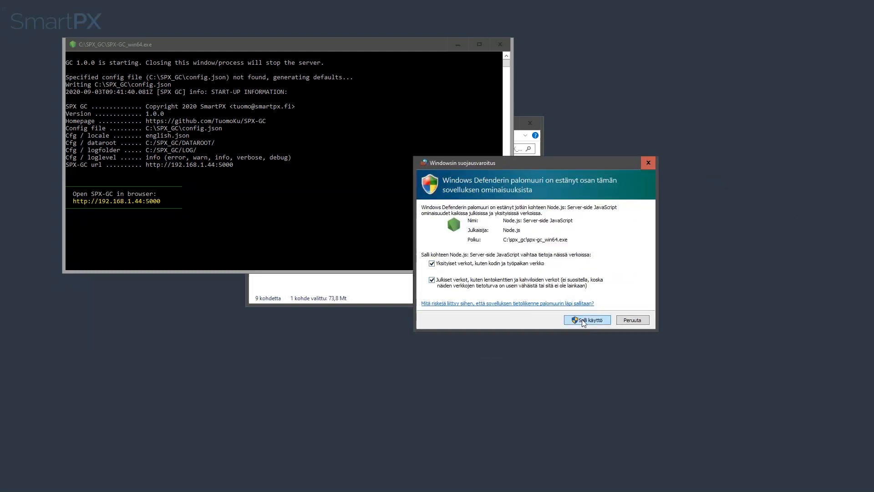
click(586, 320)
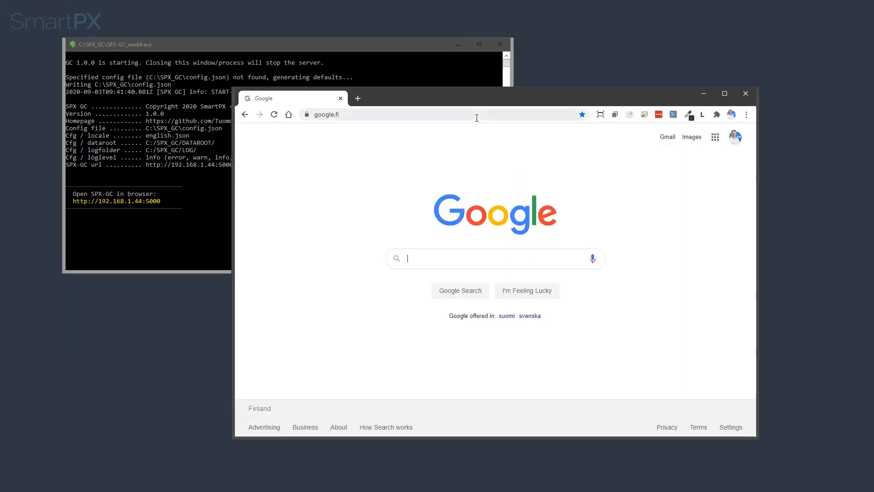
- Browse to 192.168.1.44:5000 and save user access as No username or password
text(192.168.1.44:5000)
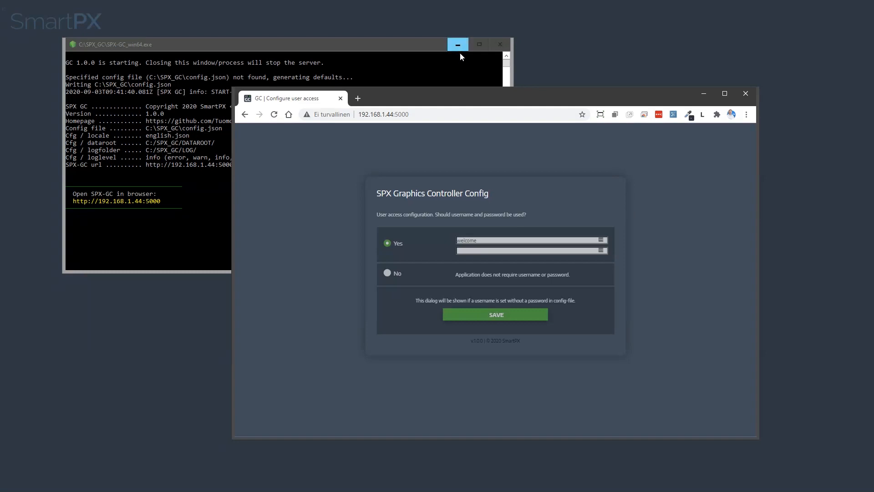
click(457, 44)
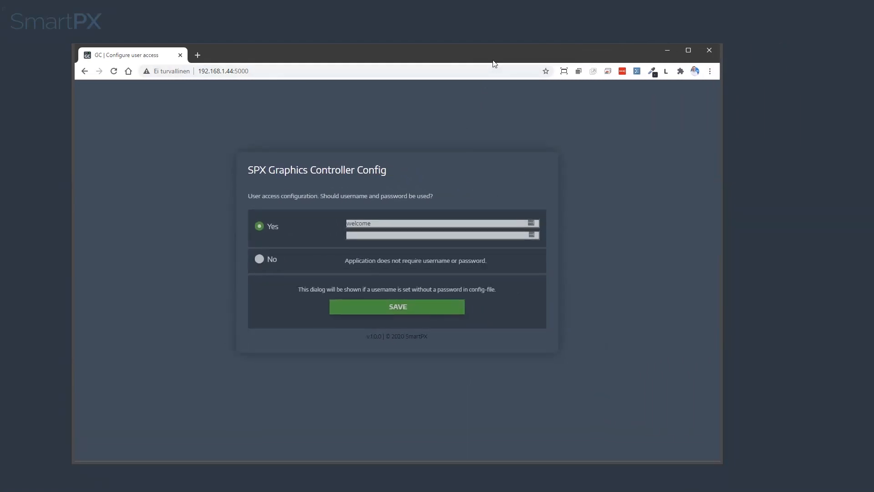
click(259, 258)
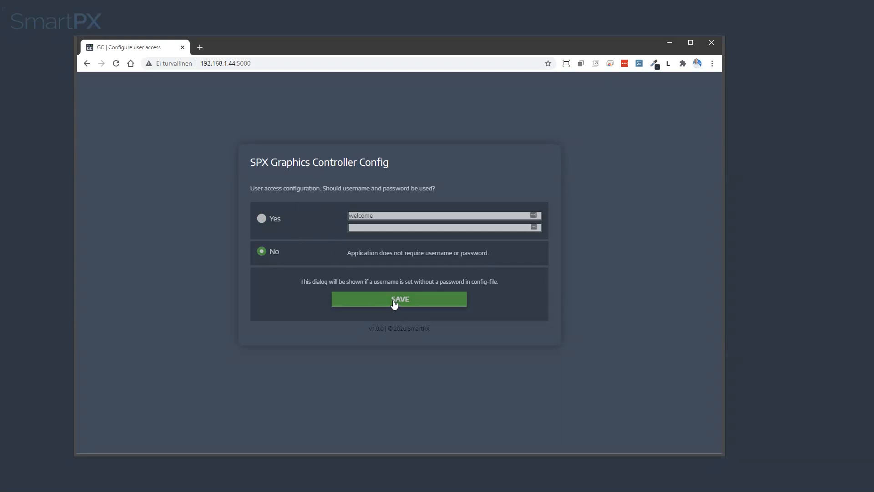
click(398, 299)
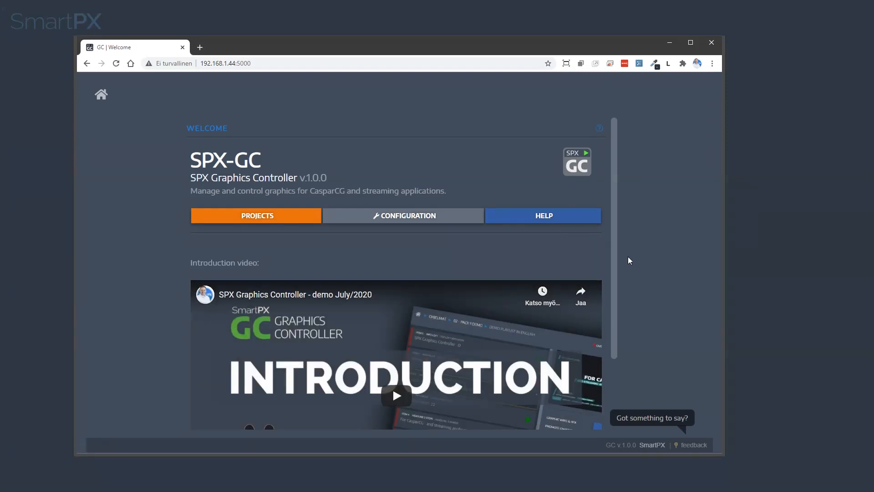
- Create a new project named 'My first project' from the Projects list
click(256, 215)
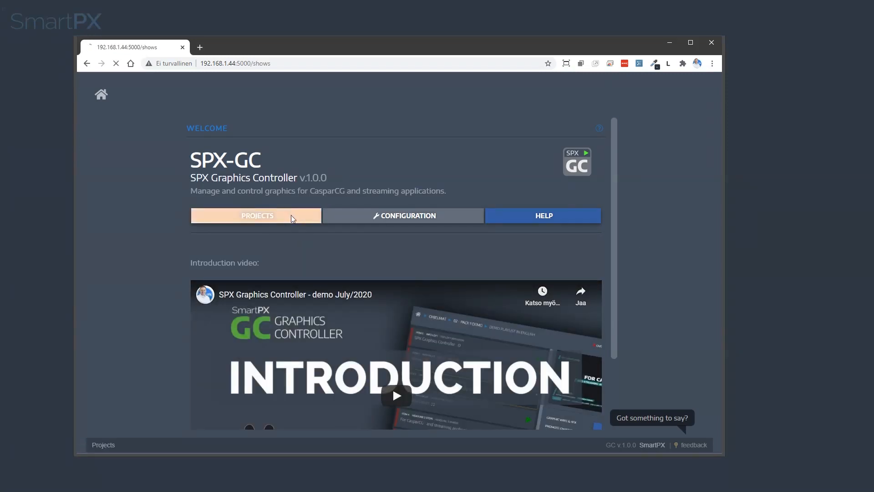
click(255, 216)
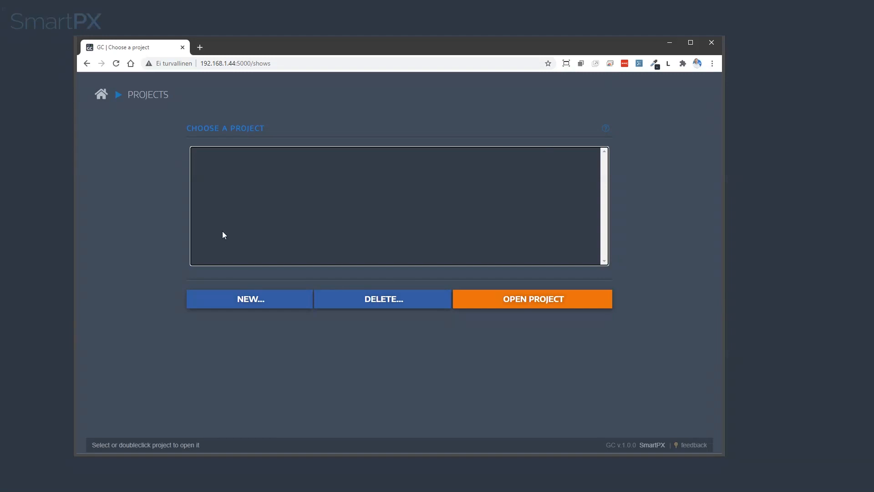
click(250, 298)
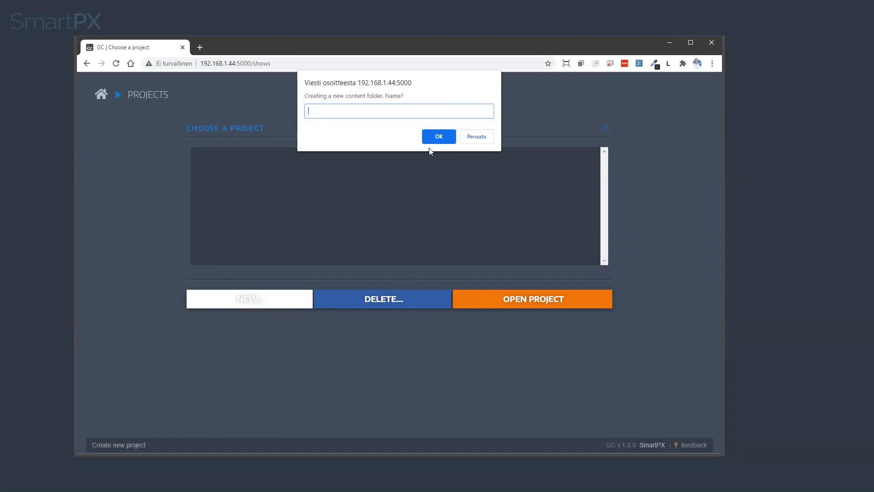
text(My first)
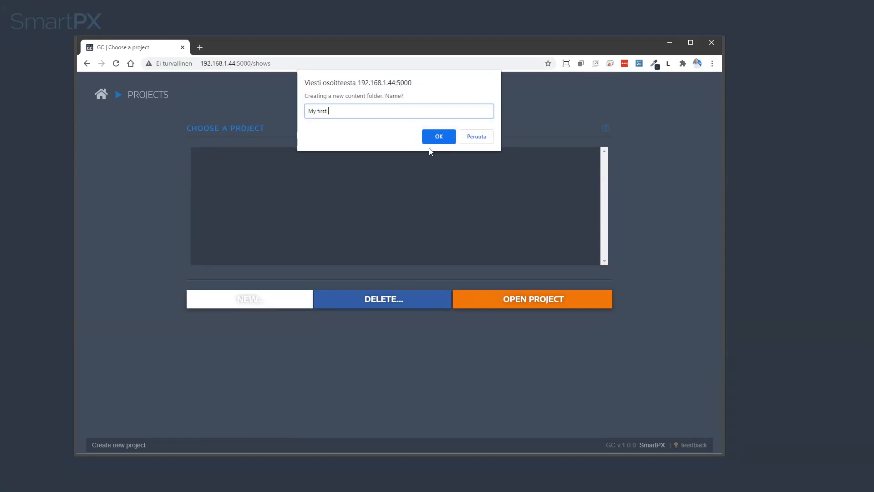
text(project)
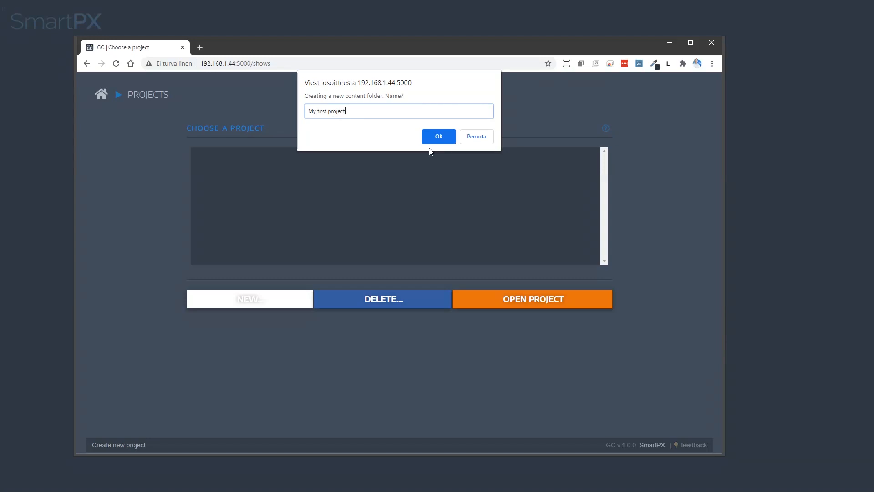
click(438, 137)
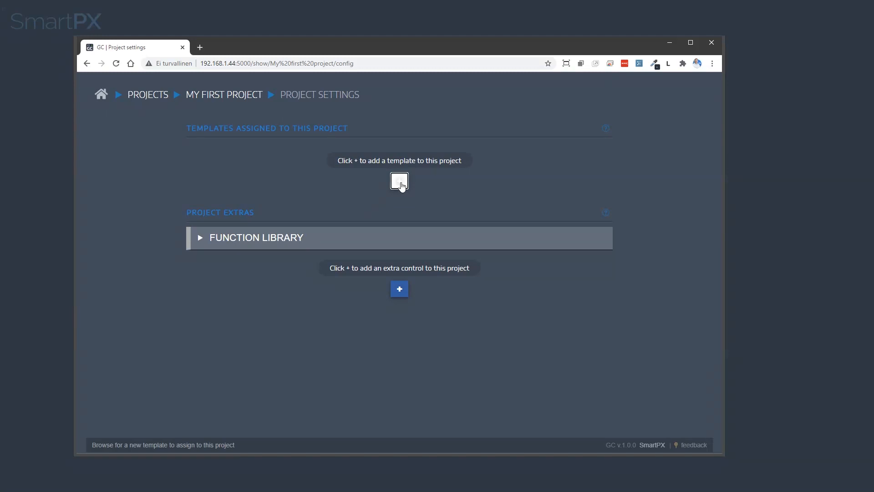
- Assign Template_Pack_1/SPX1_INFO_LEFT.html to the project and go to its rundown list
click(399, 182)
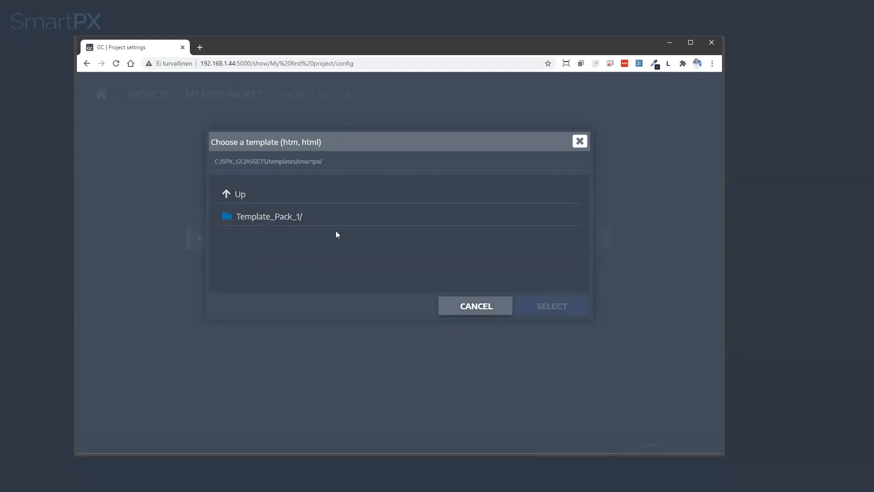
double_click(268, 217)
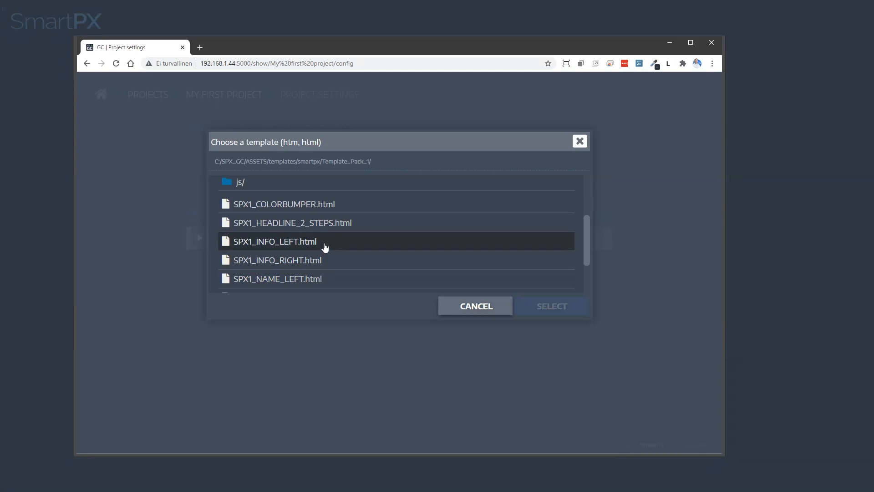
mouse_move(290, 245)
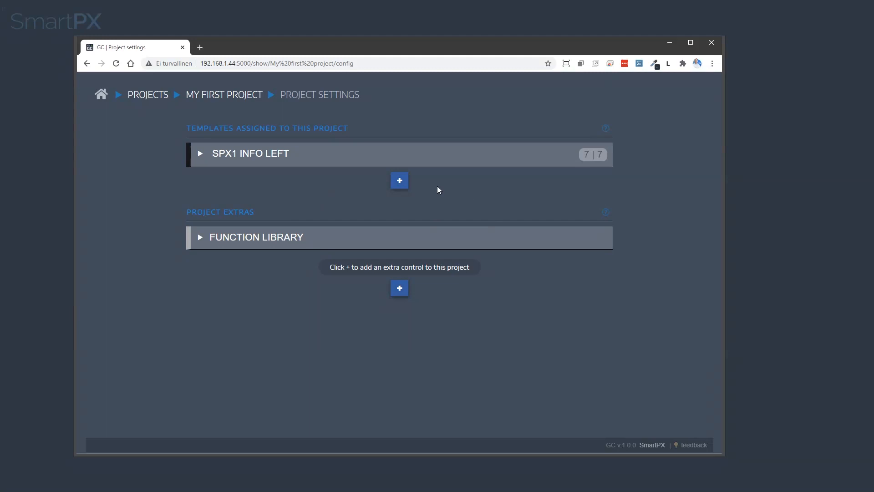
click(250, 153)
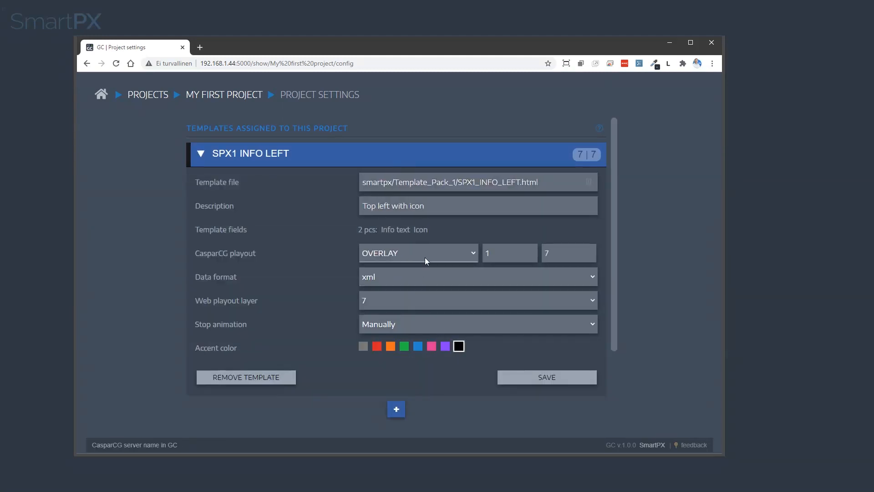
click(224, 94)
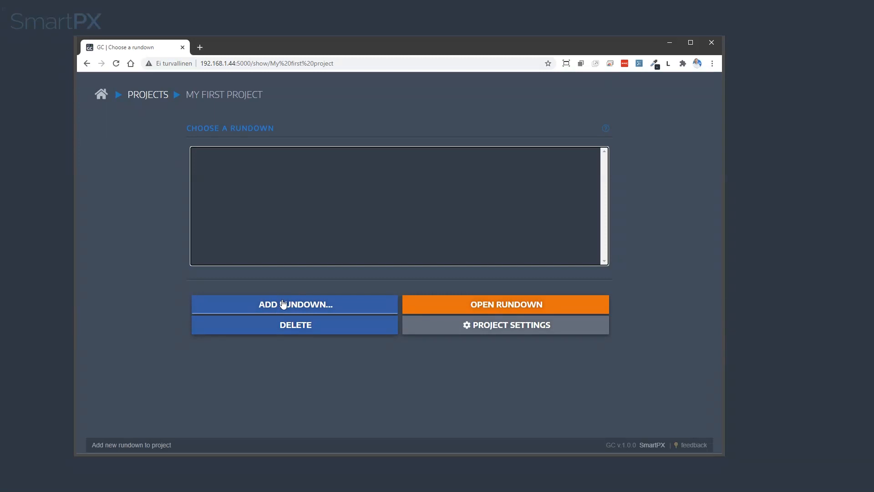
- Create 'My first rundown' with a Headquarters item and play it on air
click(294, 304)
text(My first rund)
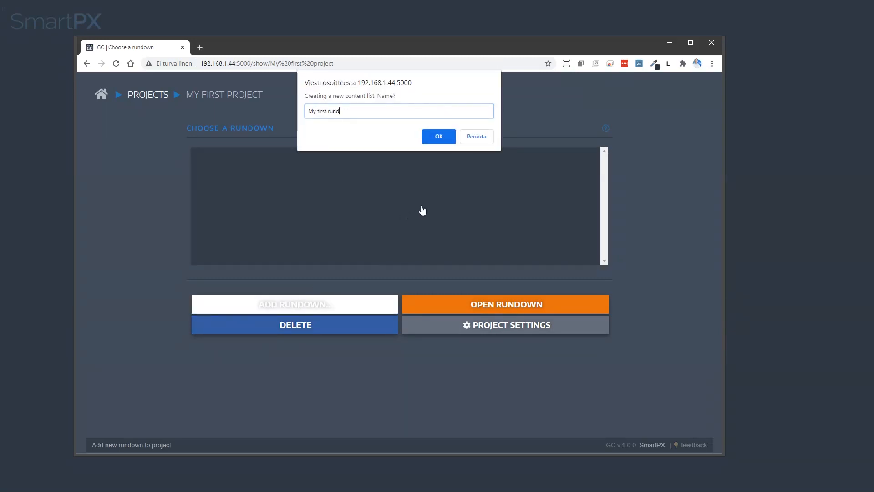
click(438, 136)
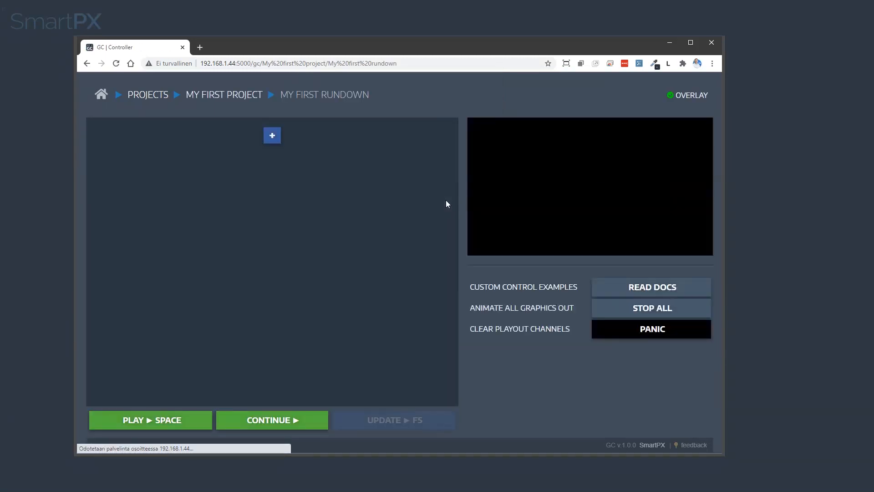
click(273, 135)
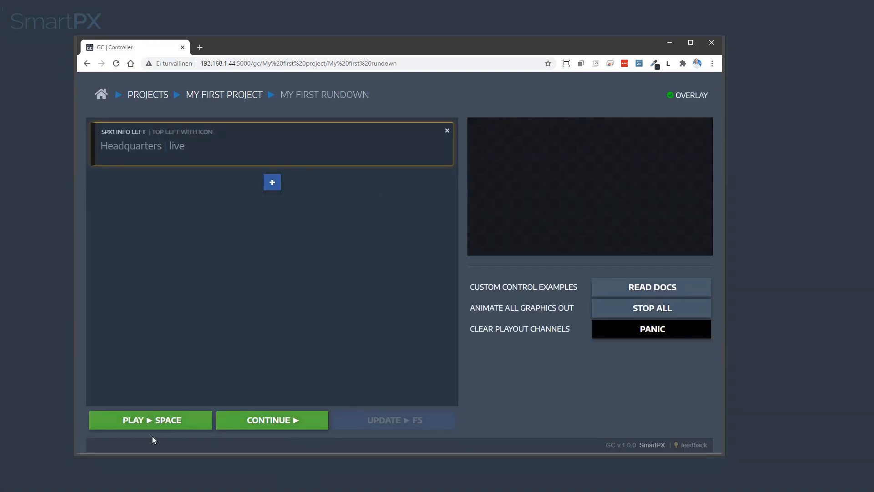
click(150, 418)
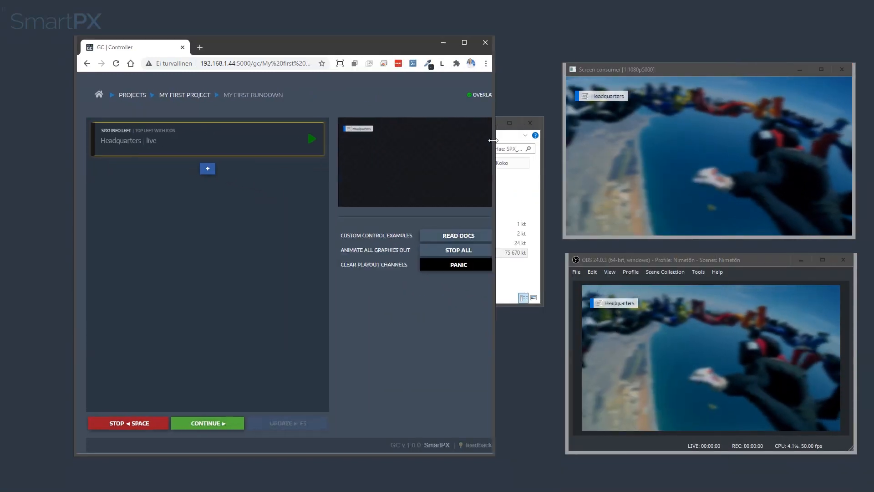
- Add a second info graphic item to the rundown and start editing its text field
click(207, 168)
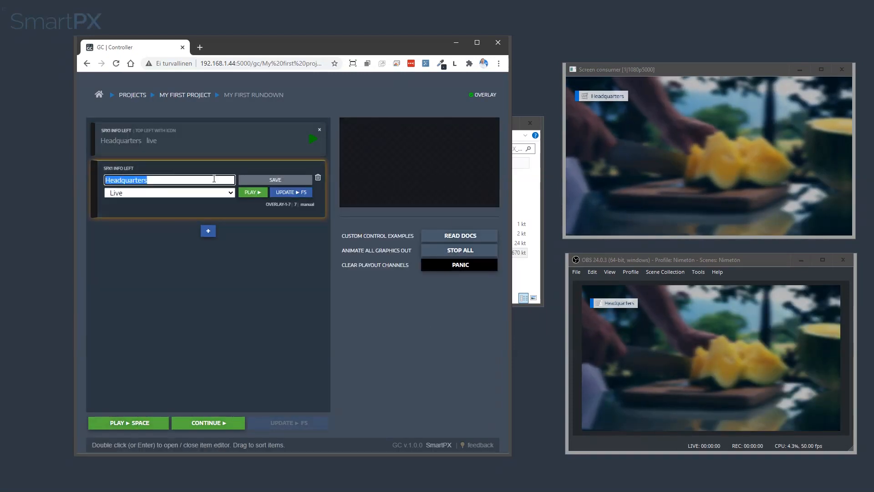
text(So)
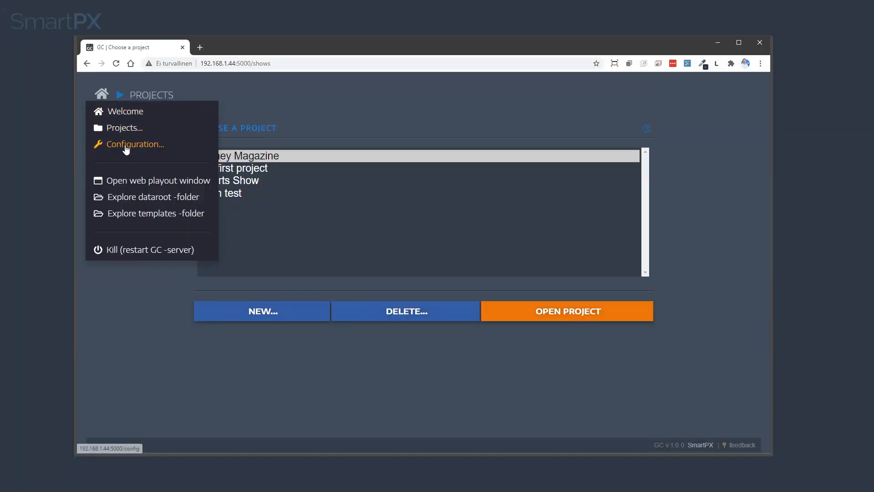
click(134, 144)
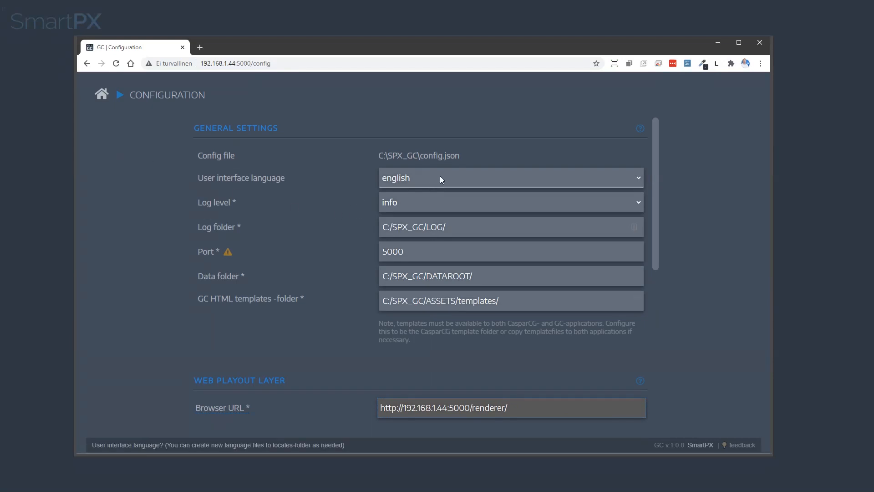
mouse_move(356, 189)
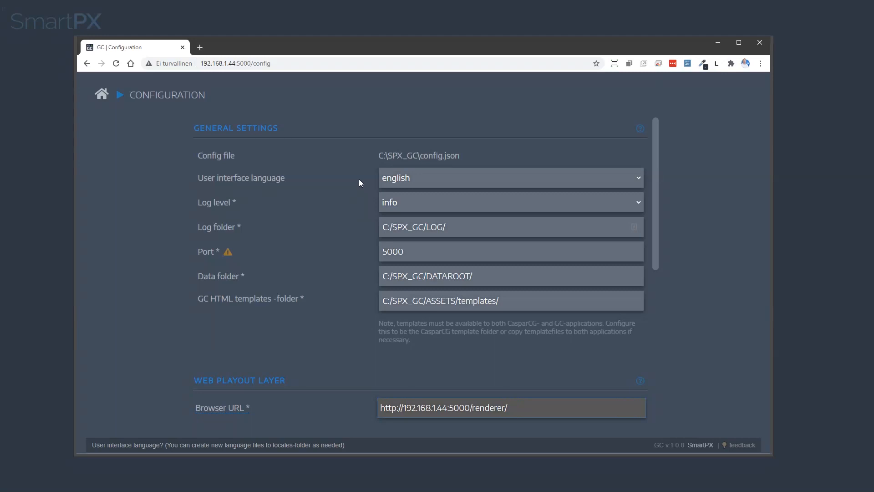
click(508, 202)
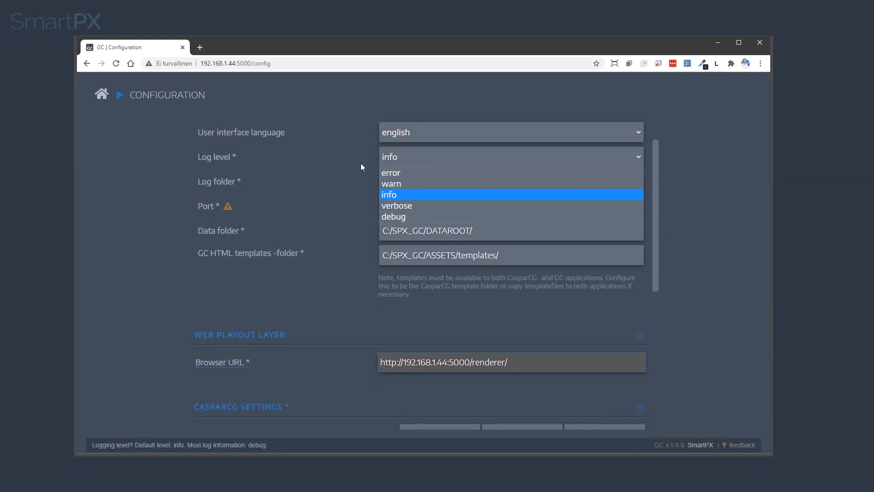
scroll(down, 3)
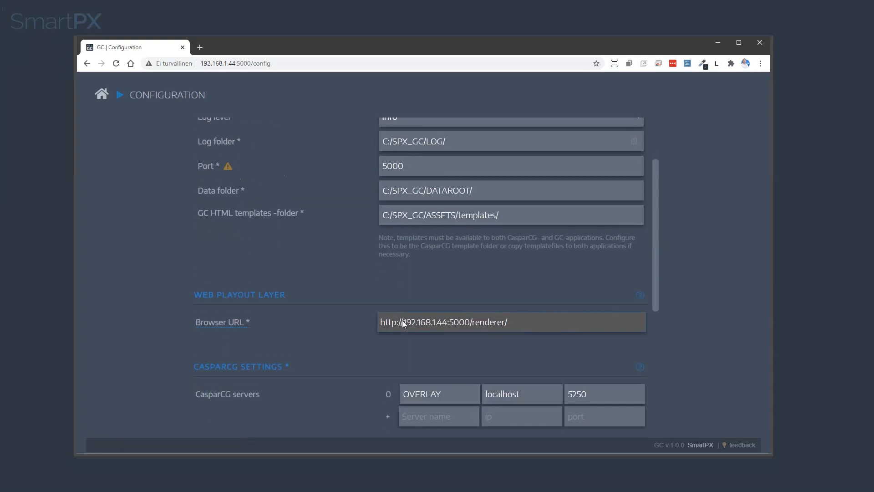
scroll(down, 3)
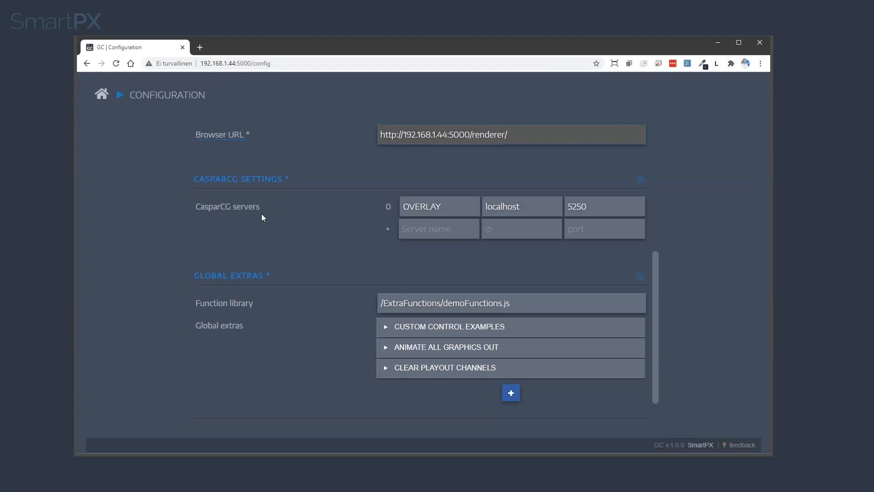
scroll(up, 3)
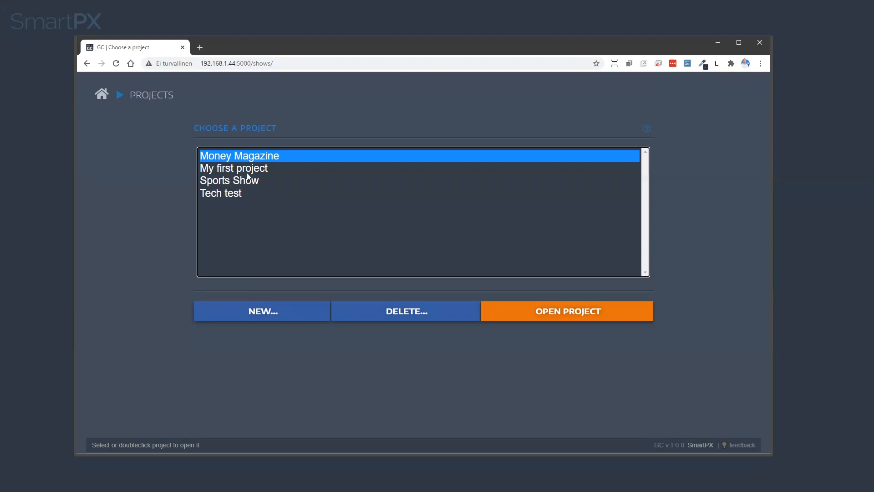
- Open My first project's settings and add Button, Toggle and Selection Dropdown extra controls
double_click(234, 167)
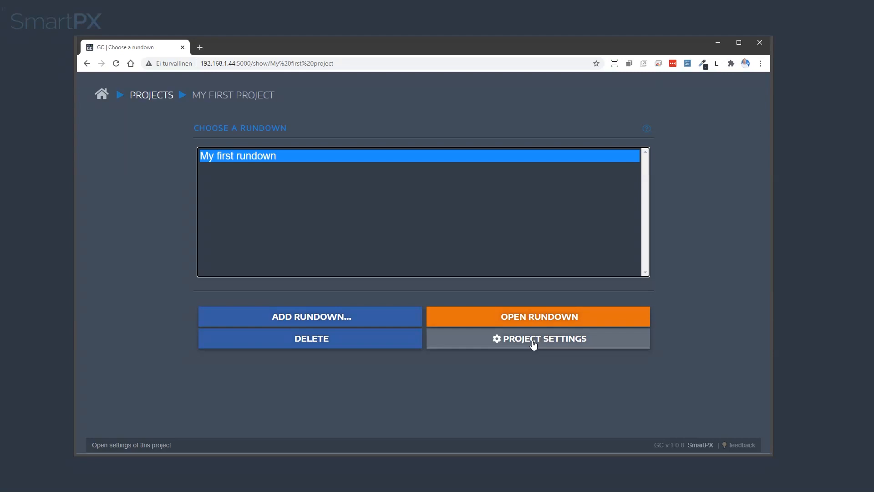
click(538, 338)
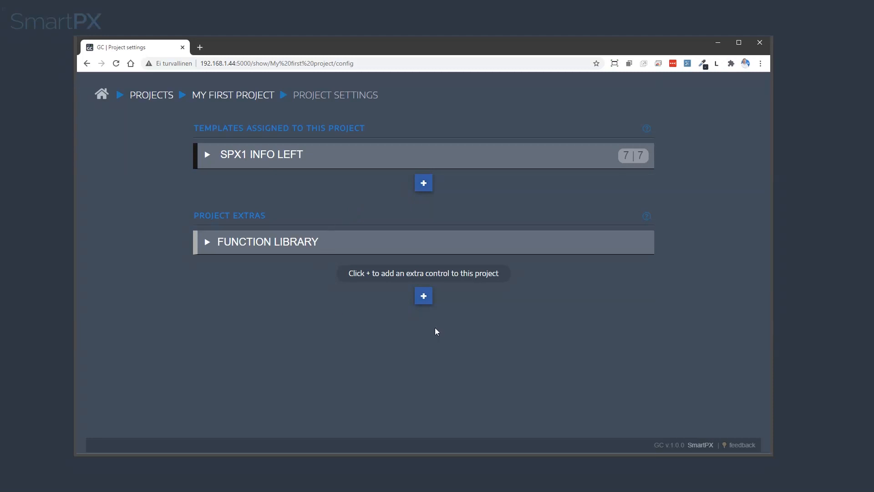
click(424, 295)
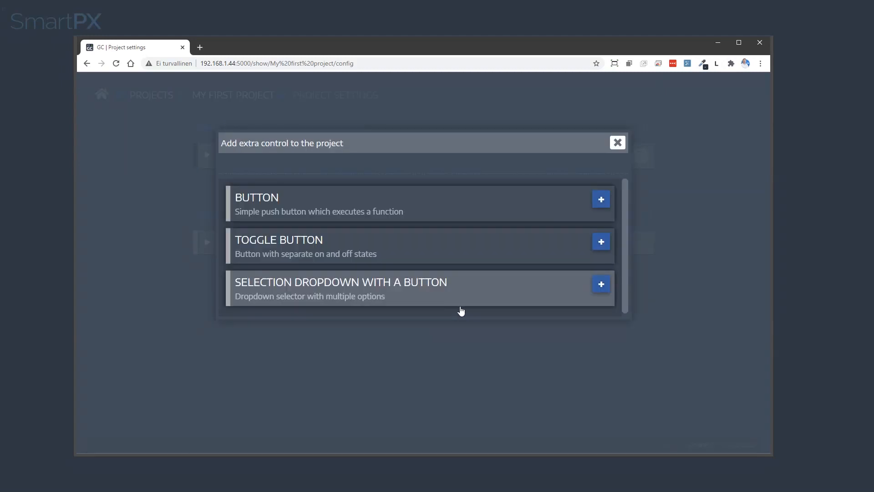
mouse_move(453, 300)
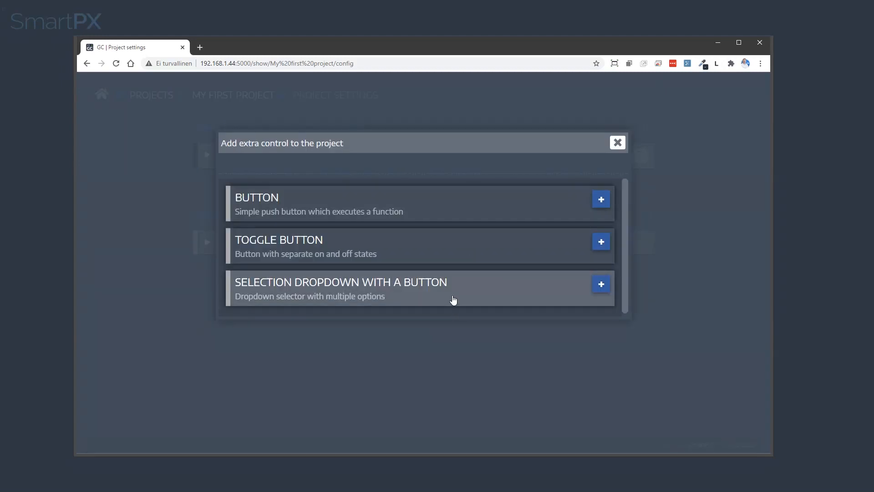
mouse_move(331, 250)
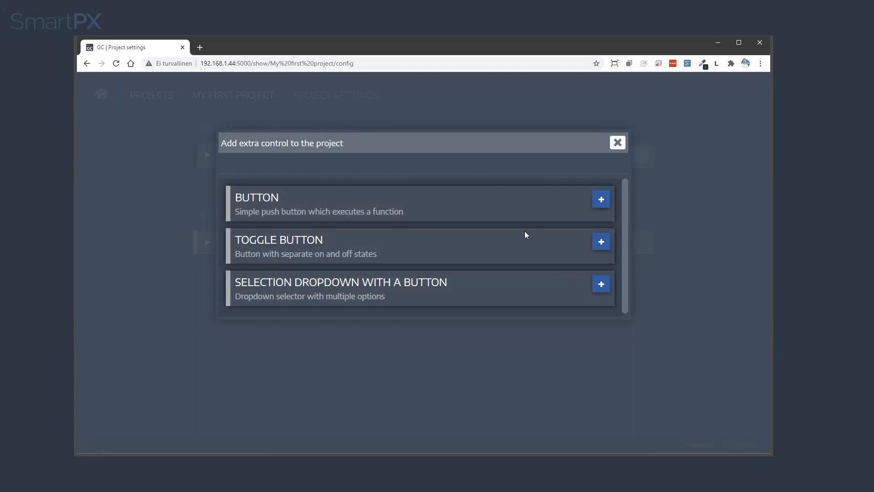
mouse_move(424, 296)
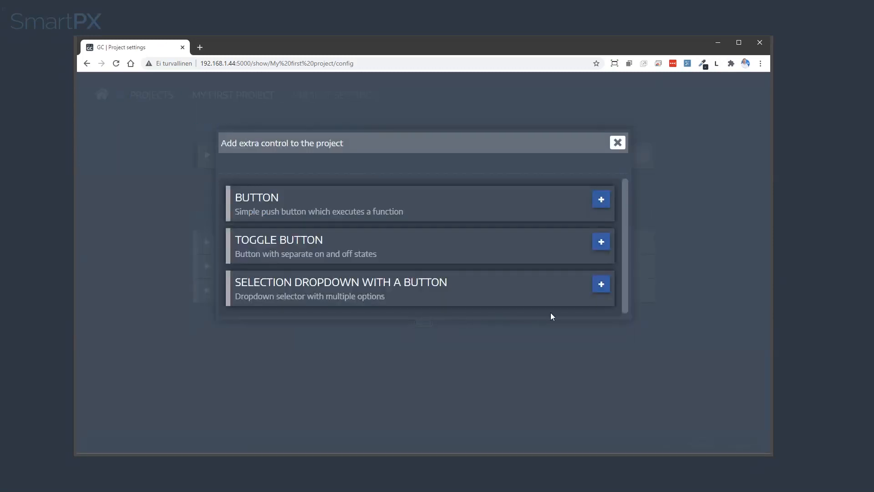
click(617, 142)
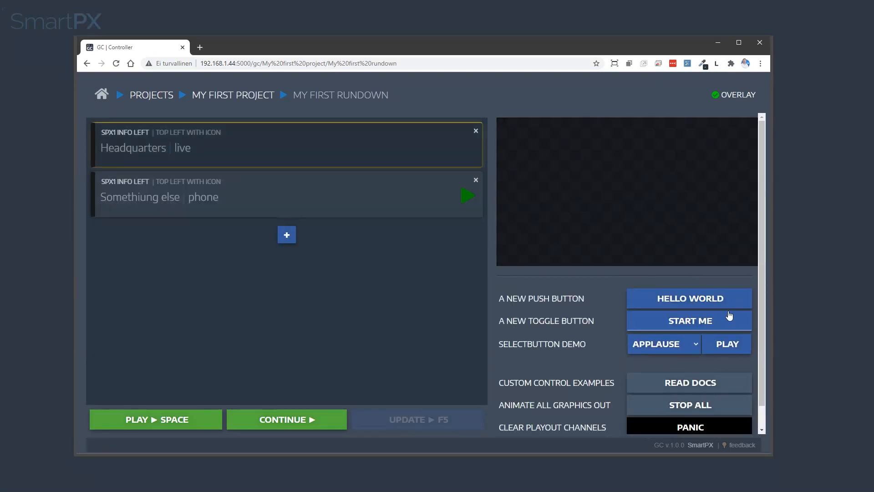
- Run HELLO WORLD and dismiss its alert, toggle START ME/STOP ME, and choose YESSS! in the select demo
click(689, 298)
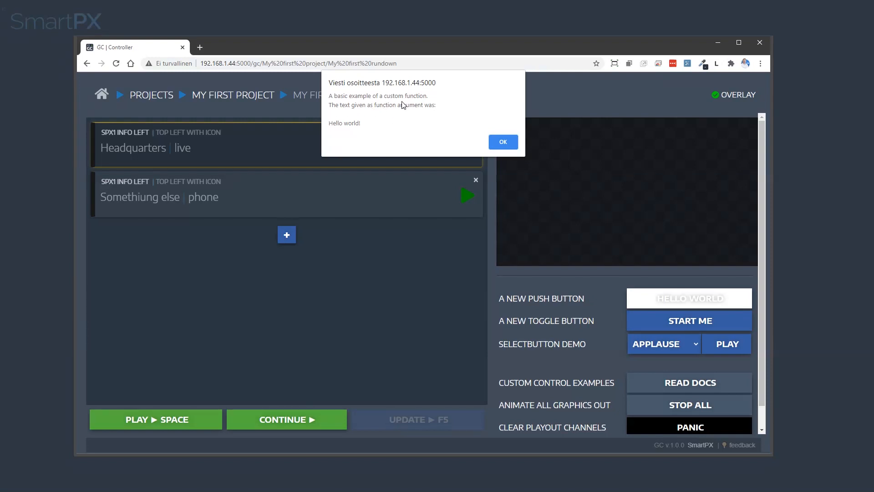
mouse_move(488, 138)
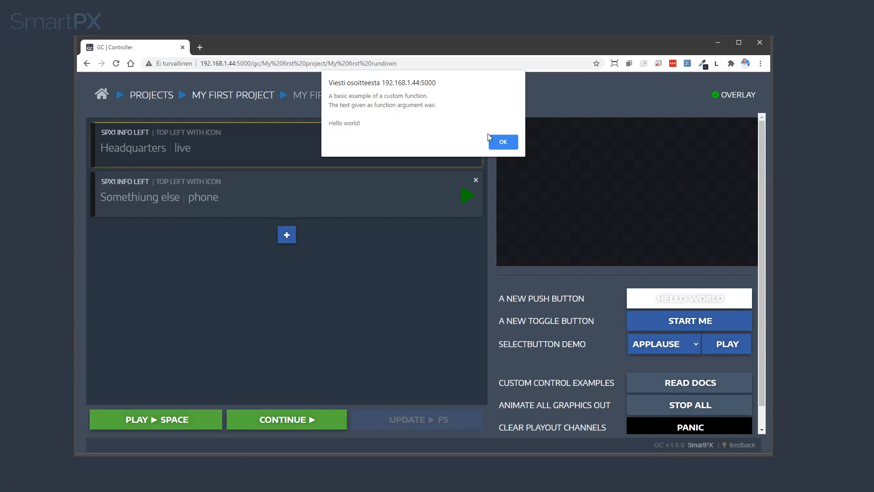
click(501, 142)
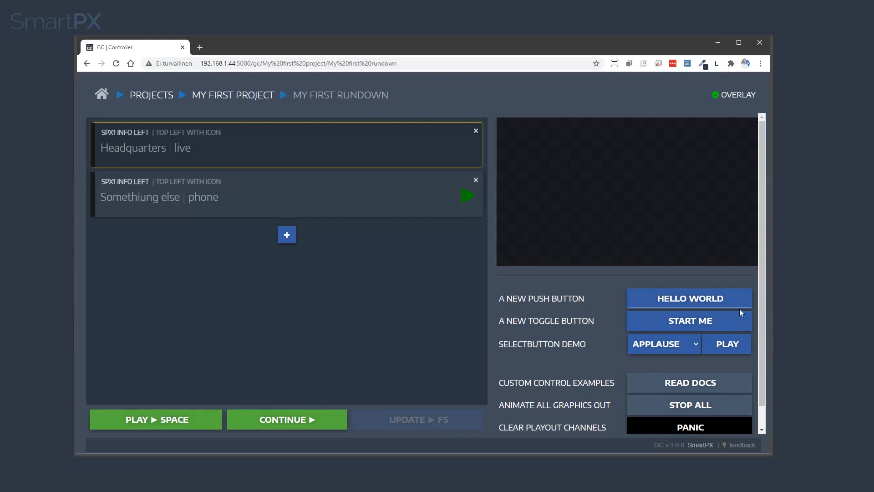
click(689, 320)
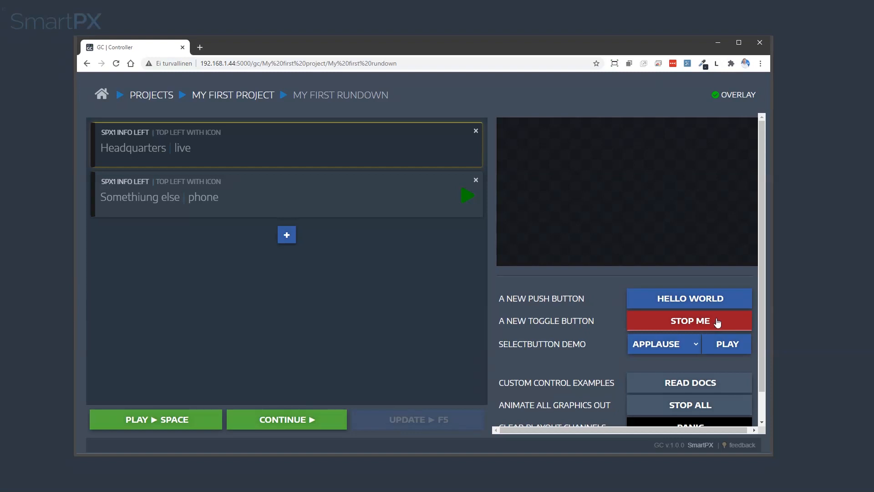
mouse_move(701, 323)
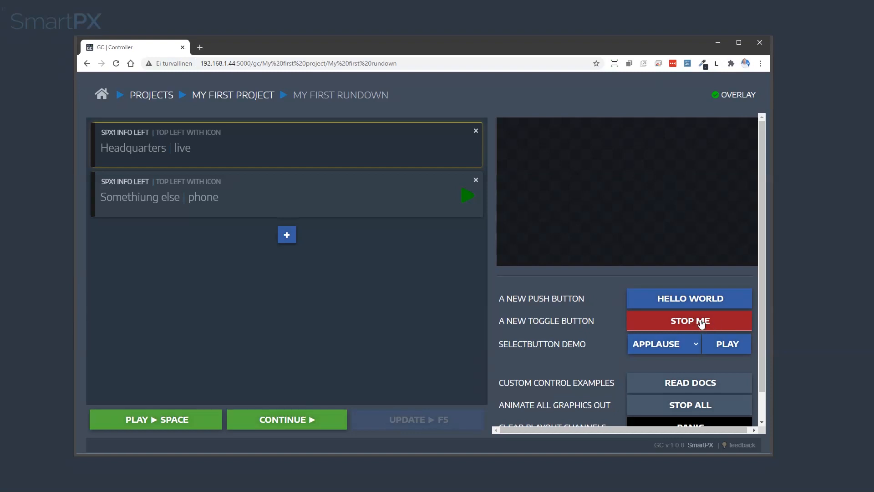
click(689, 320)
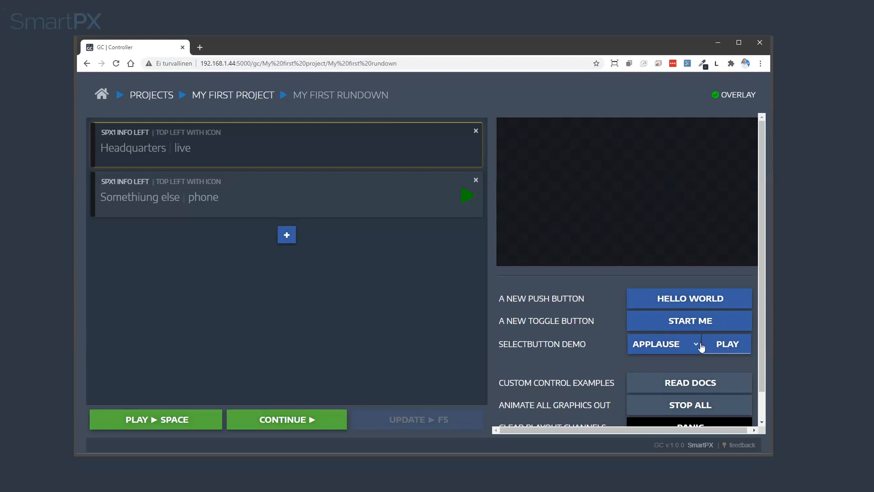
click(695, 343)
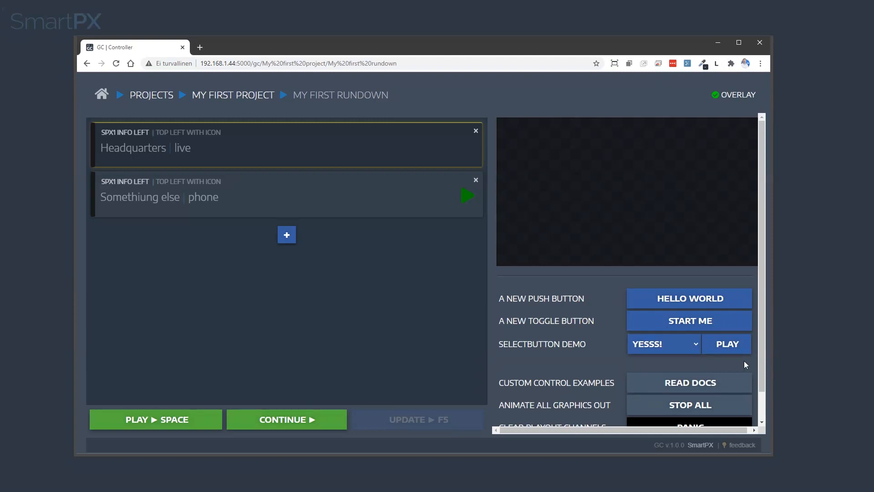